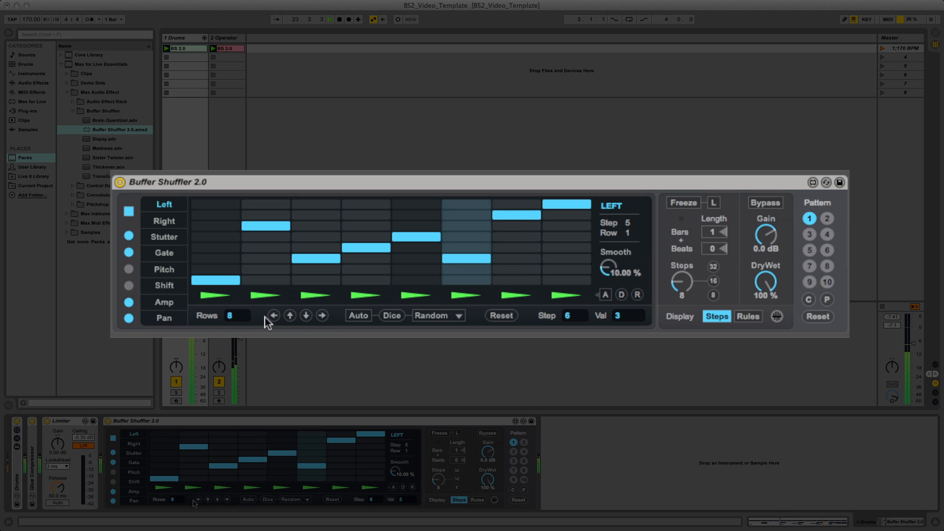
# - Switch the Dice shuffle mode from Random to Permute in Buffer Shuffler 2.0
pyautogui.click(273, 315)
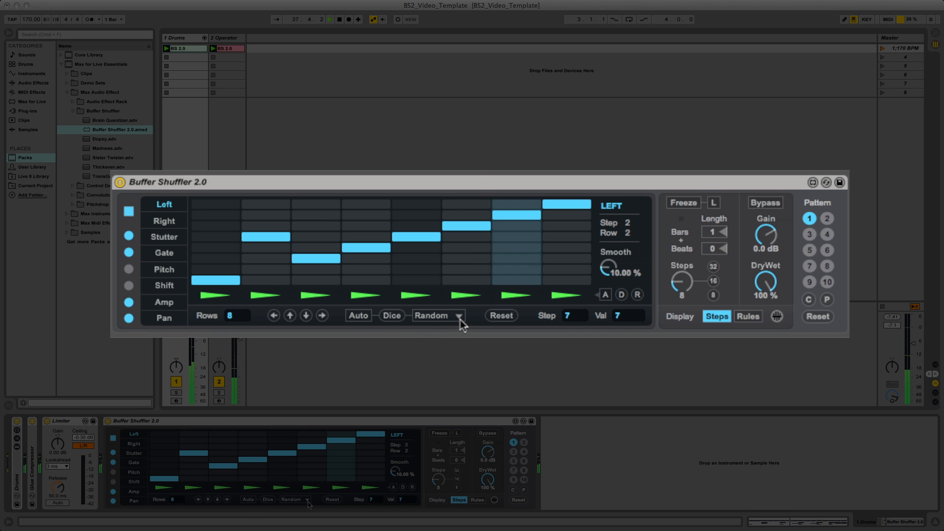
pyautogui.click(437, 315)
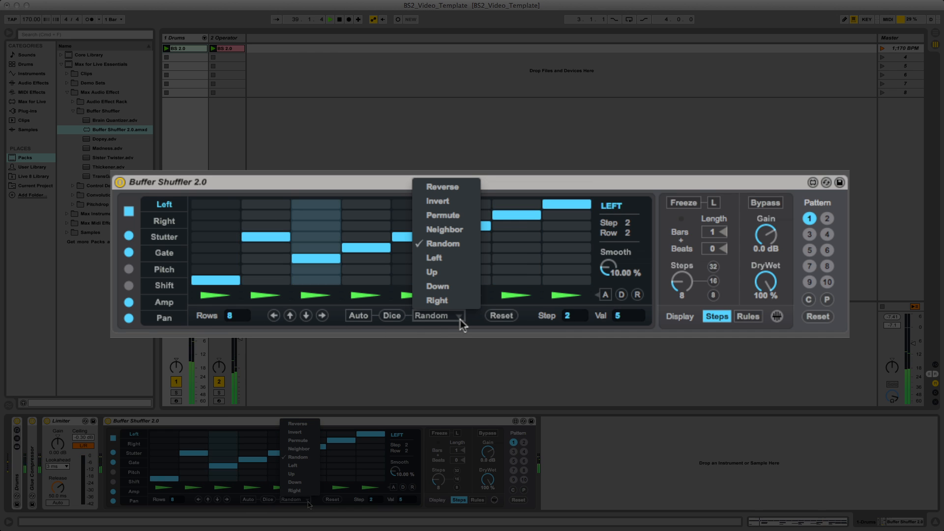
pyautogui.moveTo(442, 215)
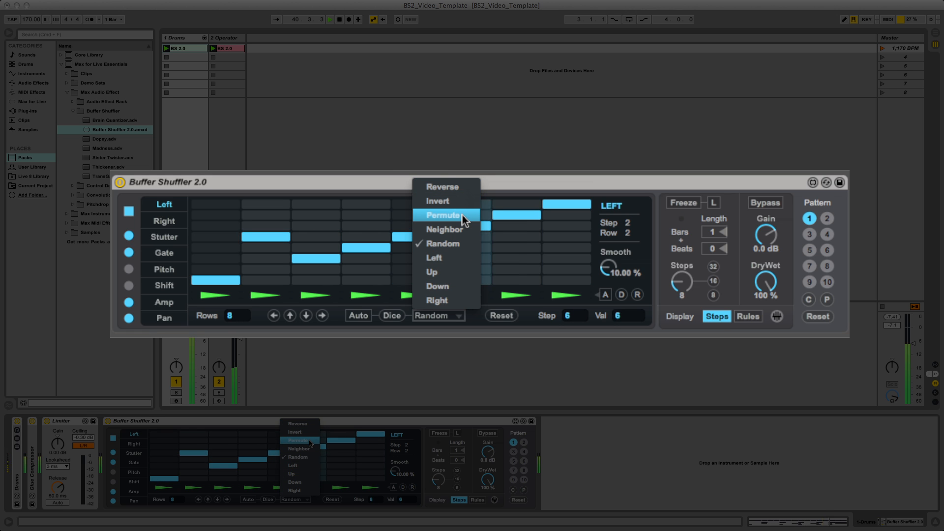
pyautogui.click(445, 215)
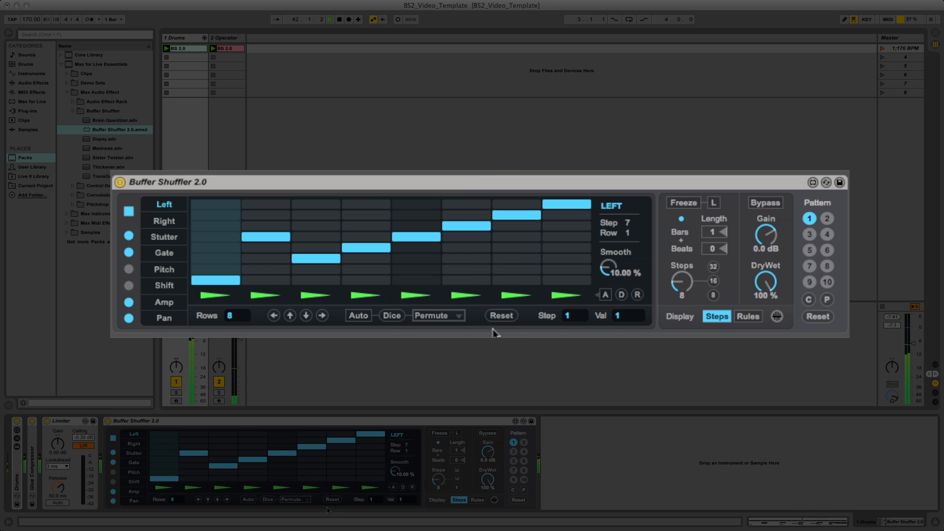
# - Roll Dice five times for new permuted orders, then Reset the pattern to the staircase
pyautogui.click(390, 314)
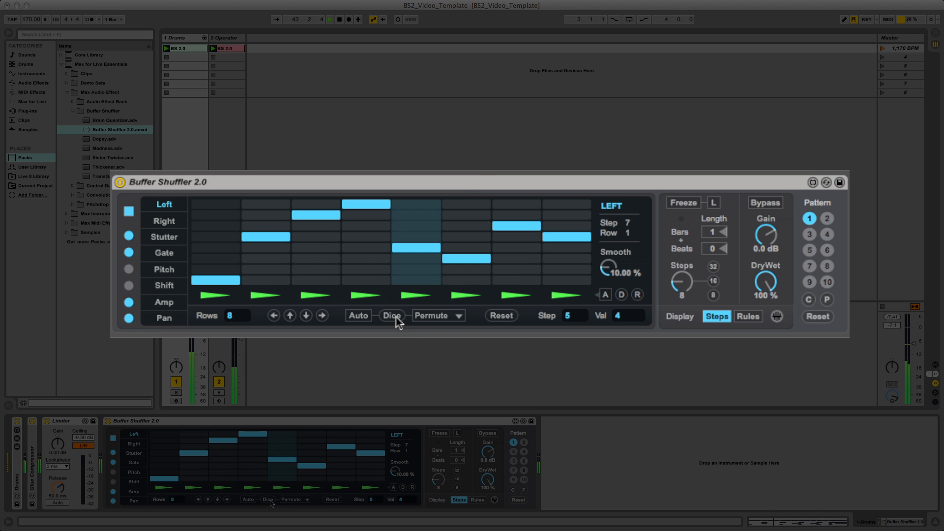
pyautogui.click(391, 316)
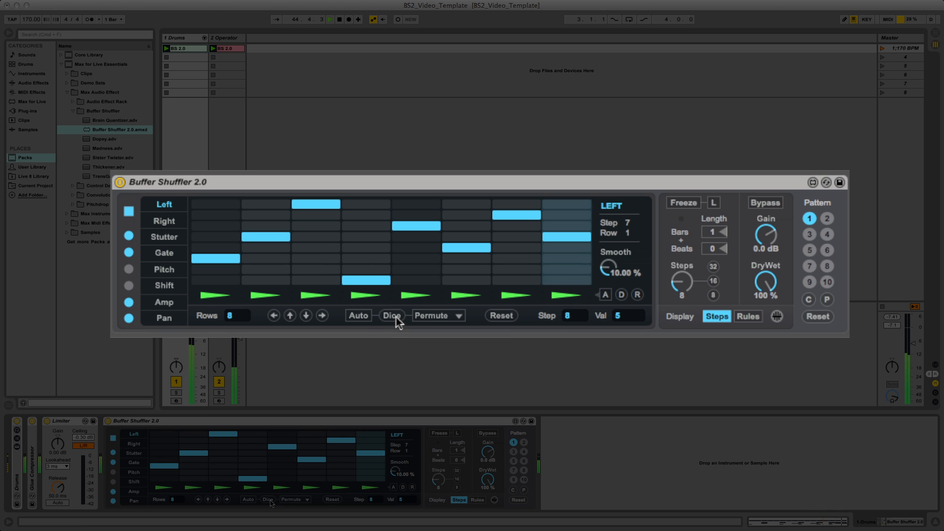
pyautogui.click(392, 316)
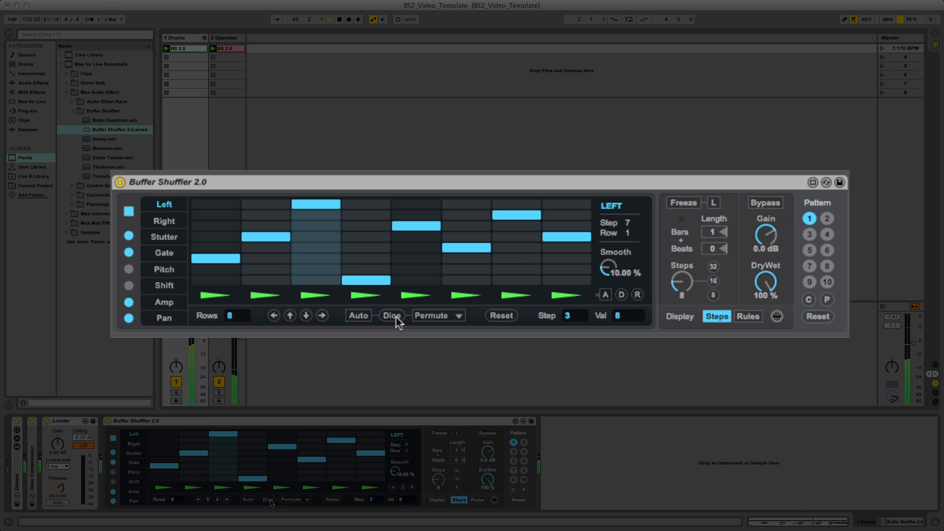
pyautogui.click(390, 315)
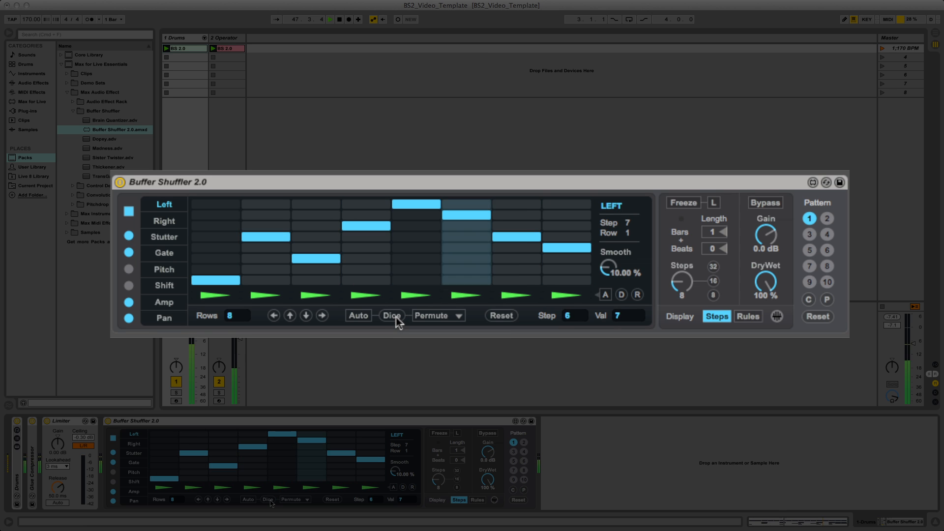
pyautogui.click(391, 316)
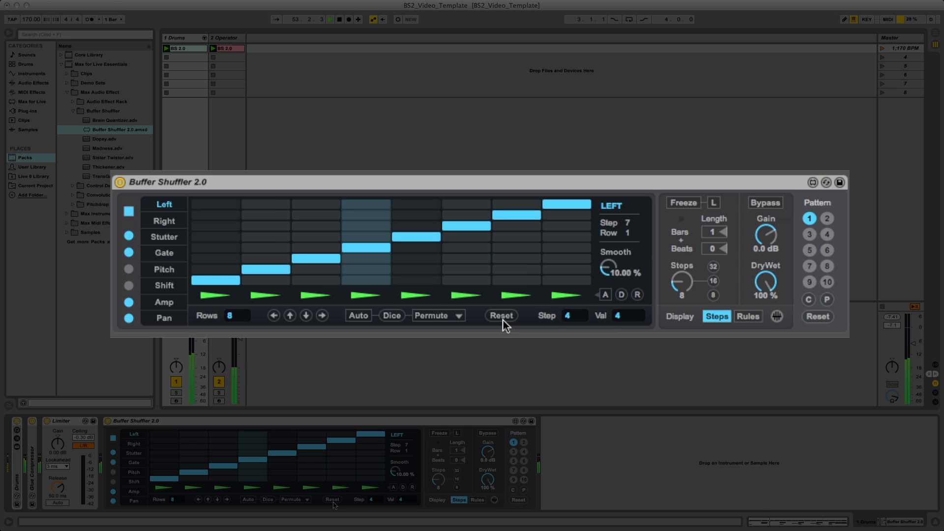
pyautogui.click(358, 315)
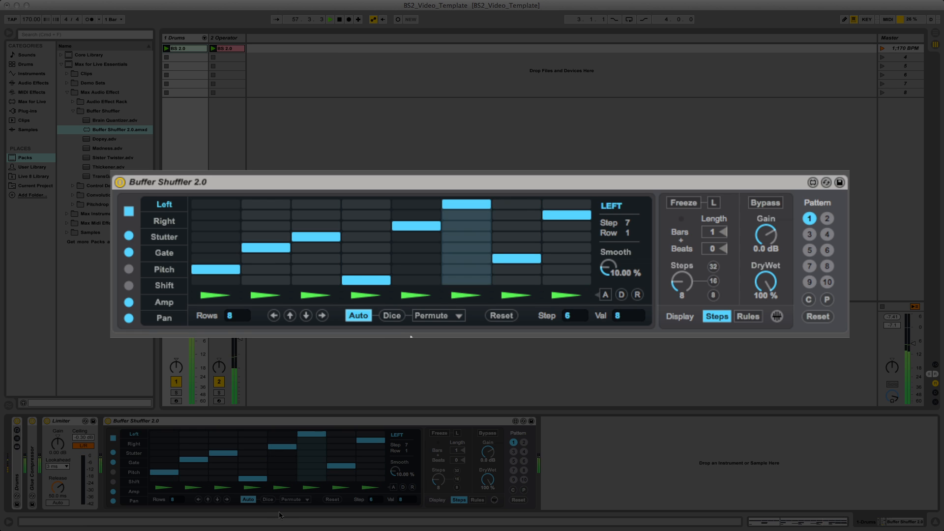
# - Enable Auto so the pattern keeps reshuffling itself into new permutations during playback
pyautogui.click(390, 315)
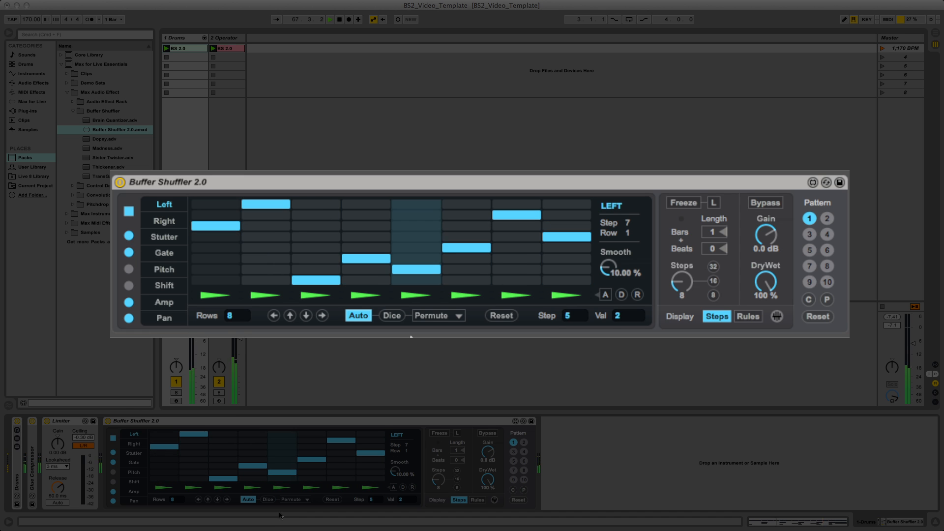
pyautogui.click(391, 315)
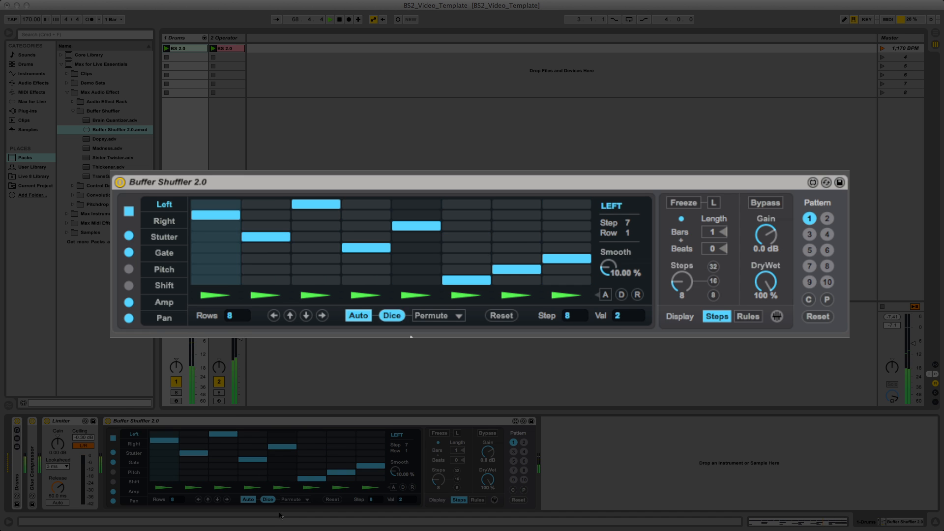
pyautogui.click(391, 315)
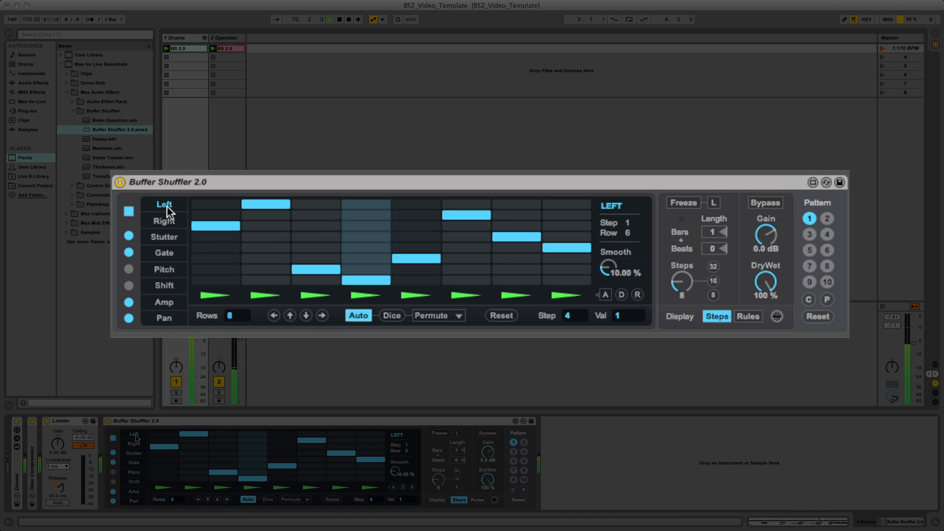
# - Select the Left lane and switch its lane toggle off while auto-shuffling continues
pyautogui.click(129, 210)
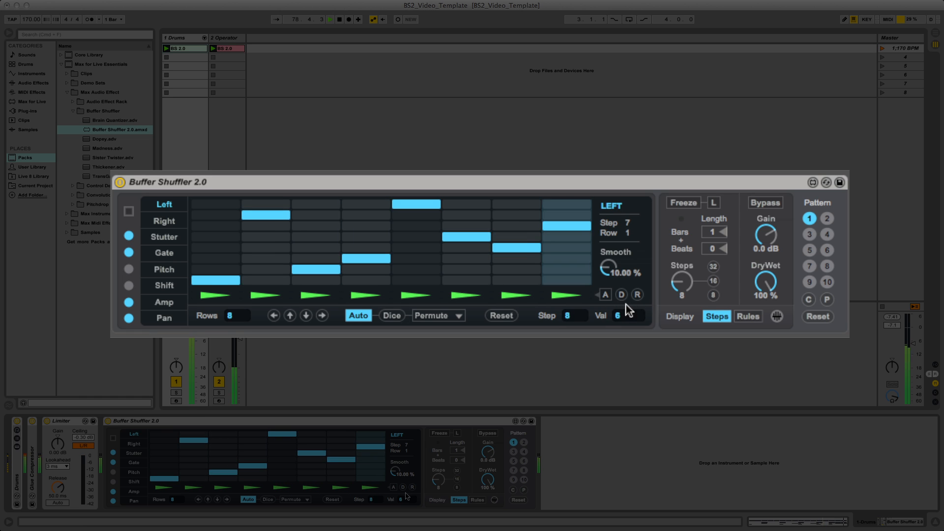
pyautogui.click(604, 295)
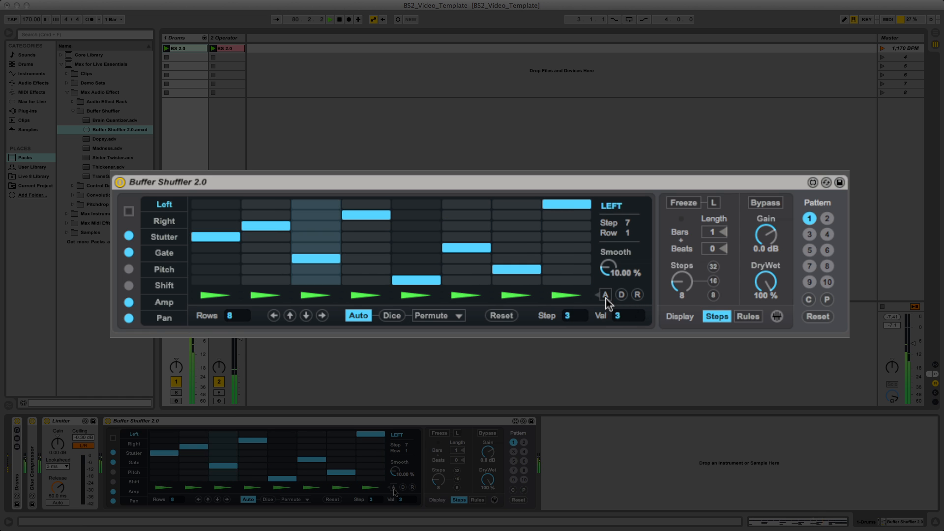